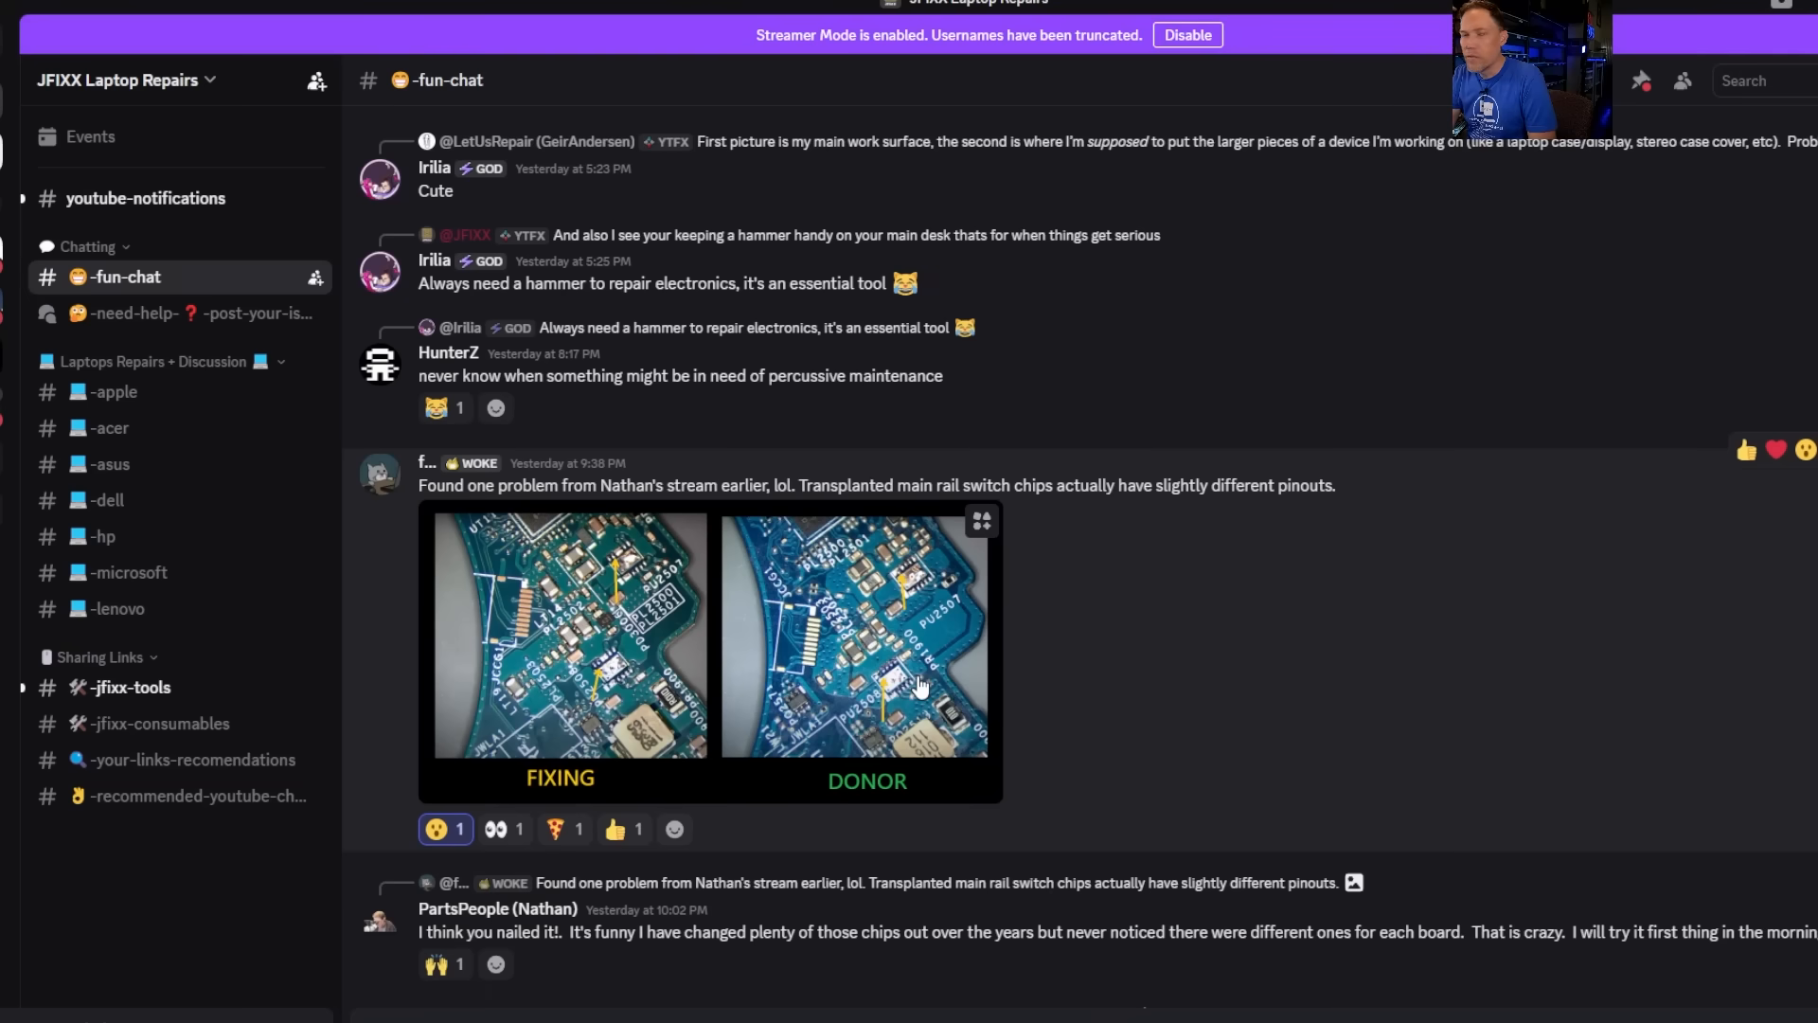
{"action": "mouse_move", "coordinate": [541, 515]}
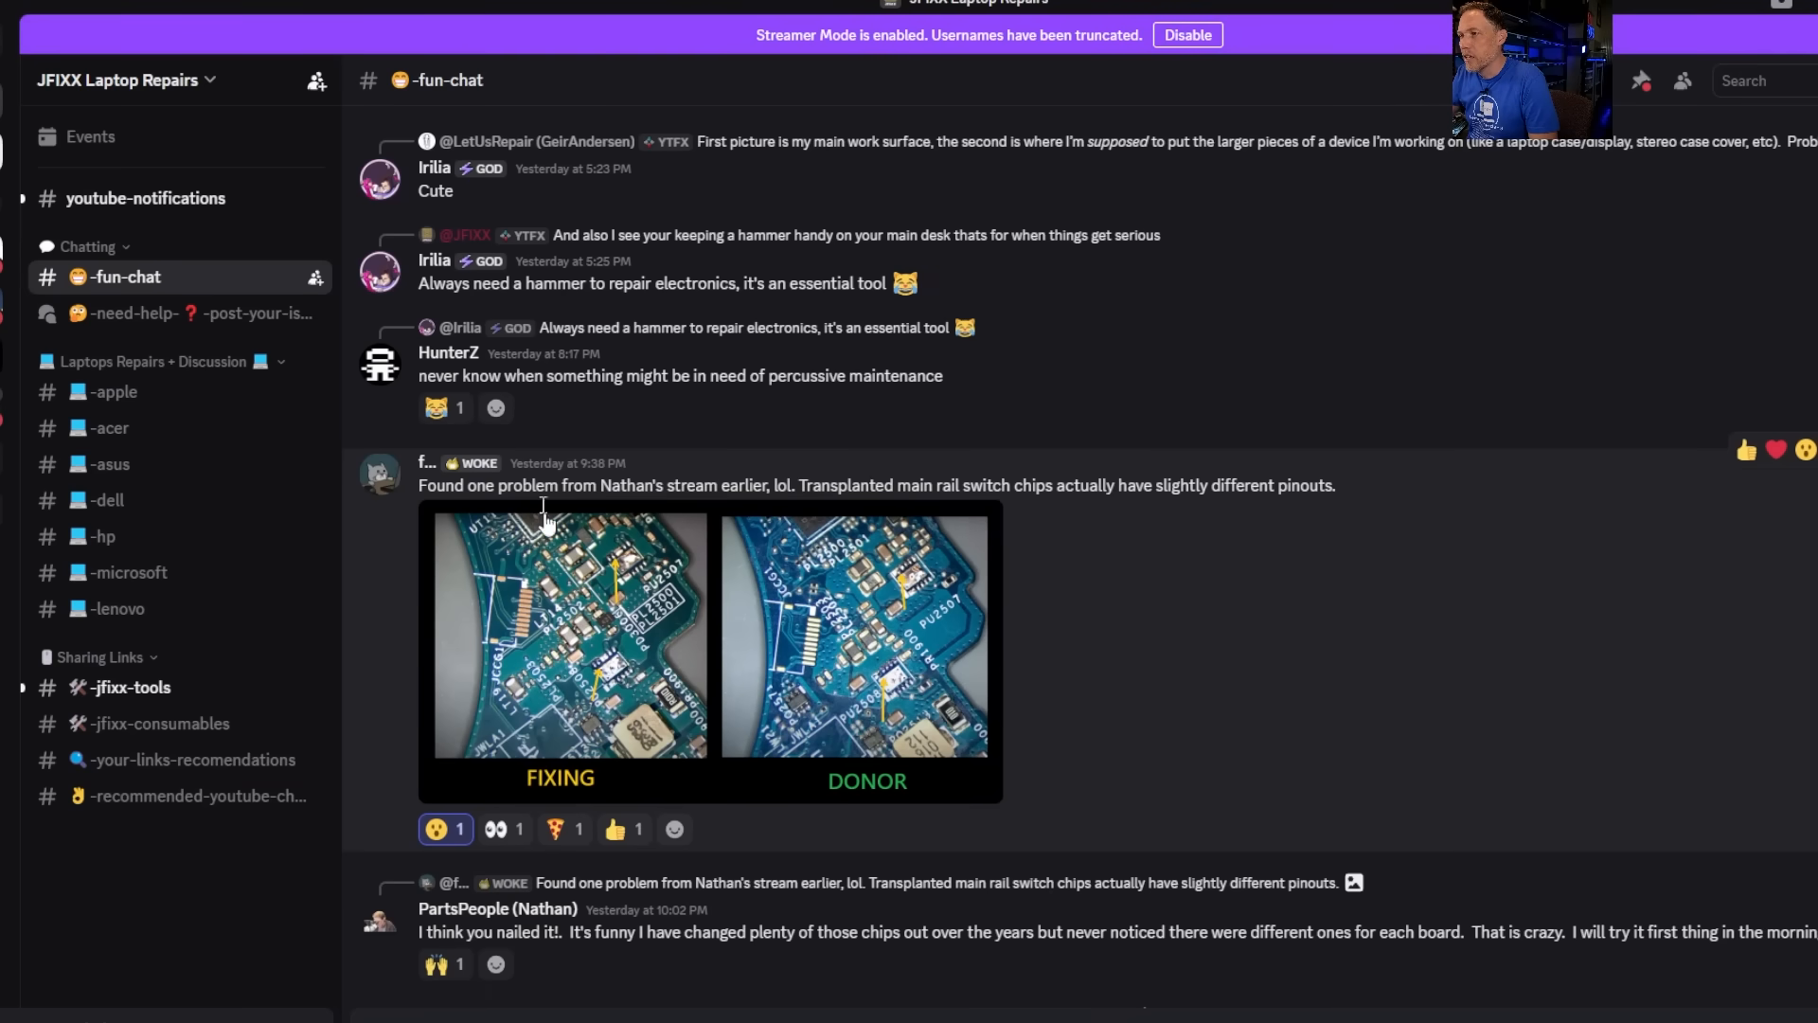
- Enlarge the FIXING versus DONOR board comparison image showing the transplanted switch chips
{"action": "left_click", "coordinate": [558, 650]}
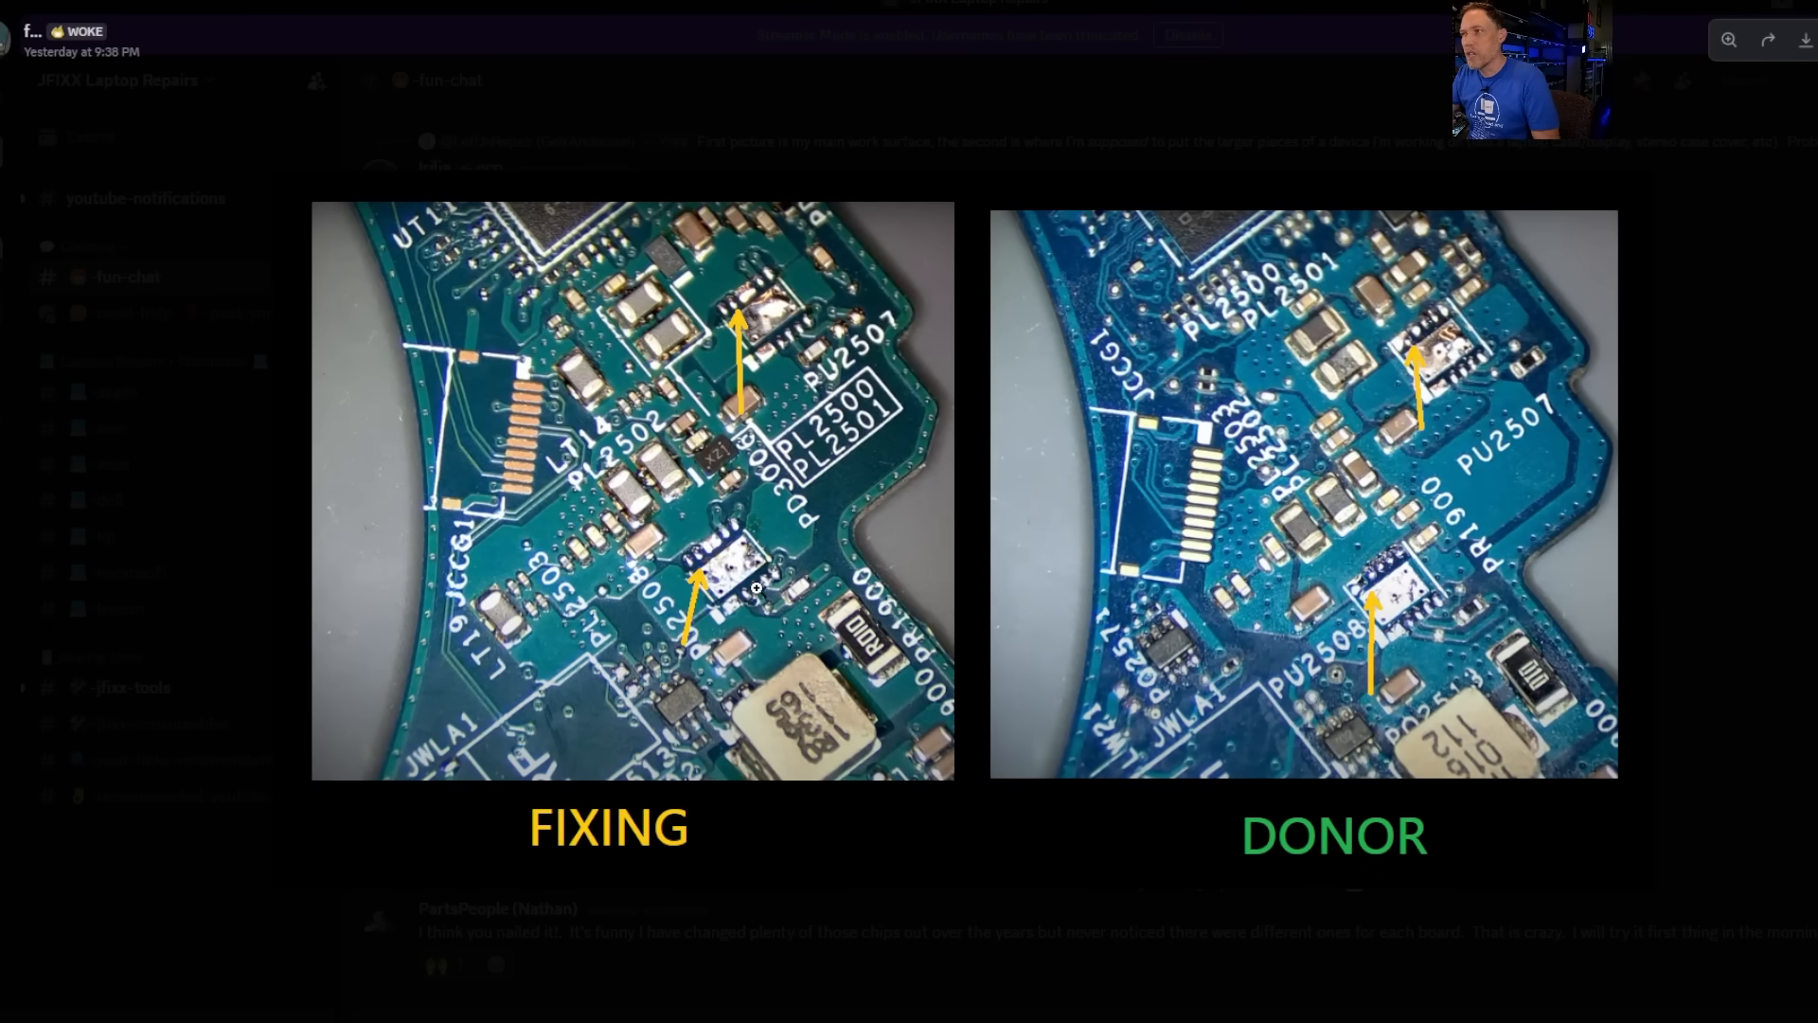
{"action": "mouse_move", "coordinate": [1447, 339]}
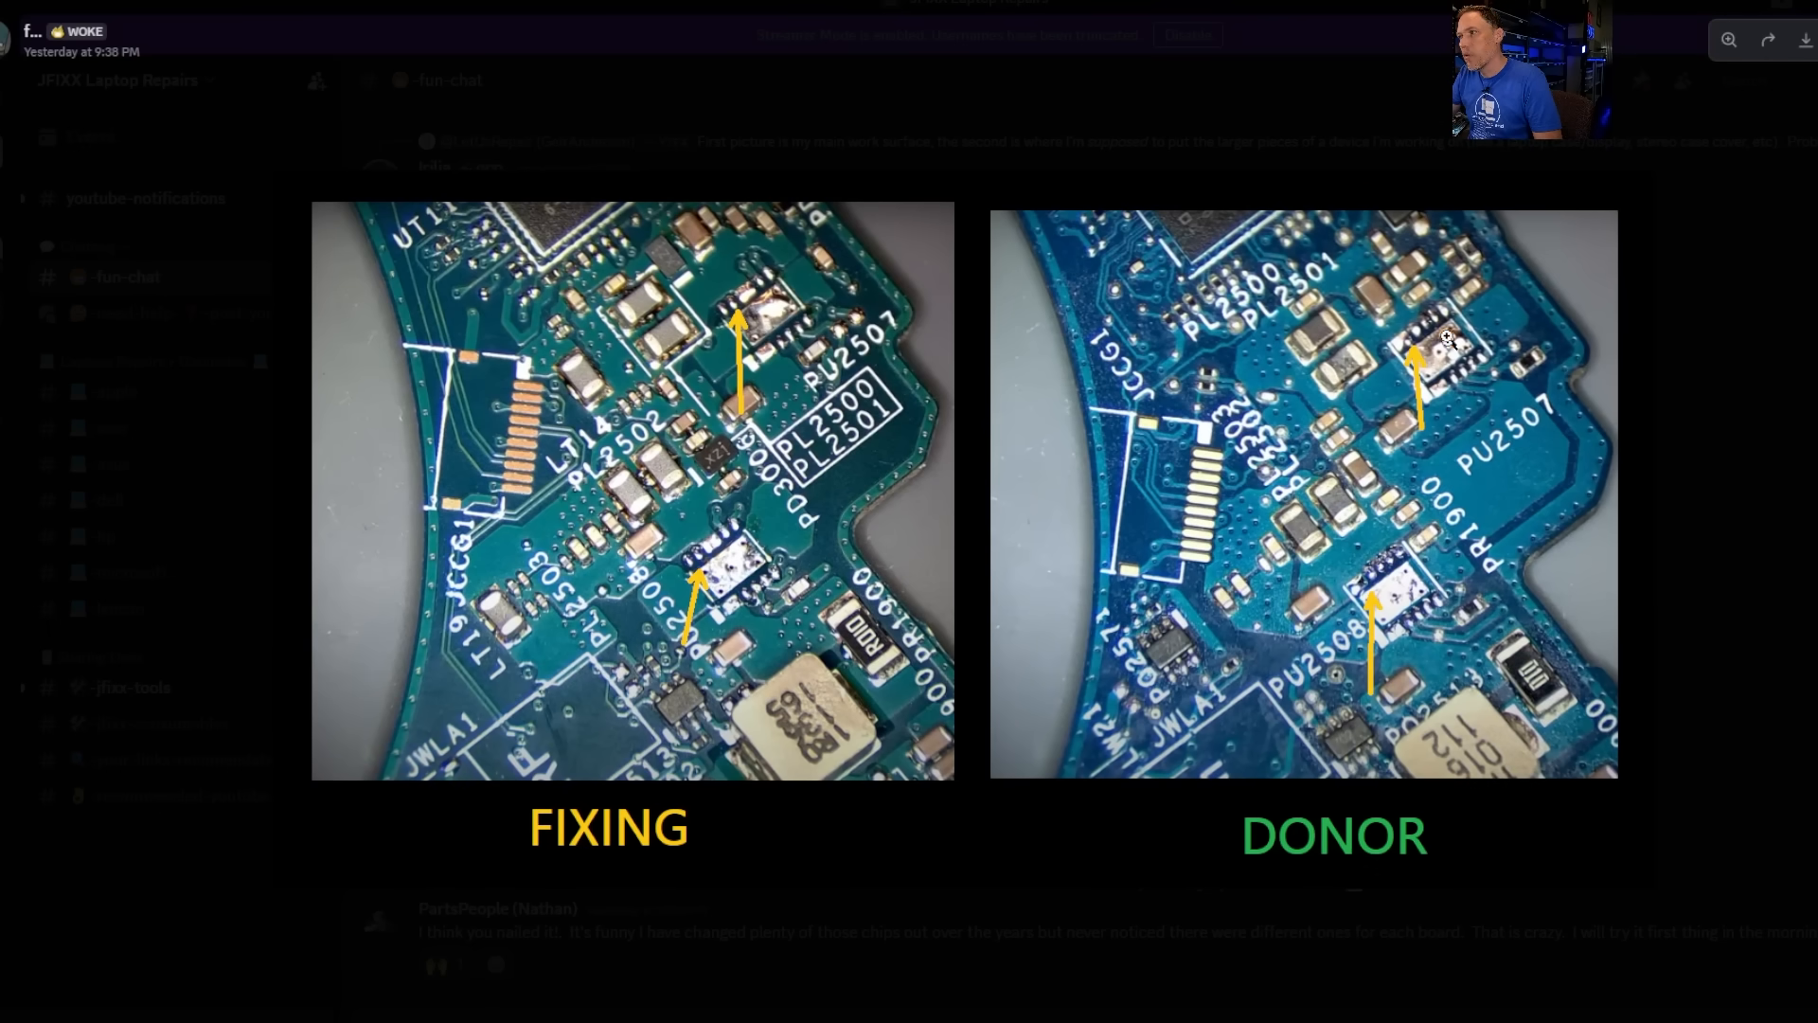